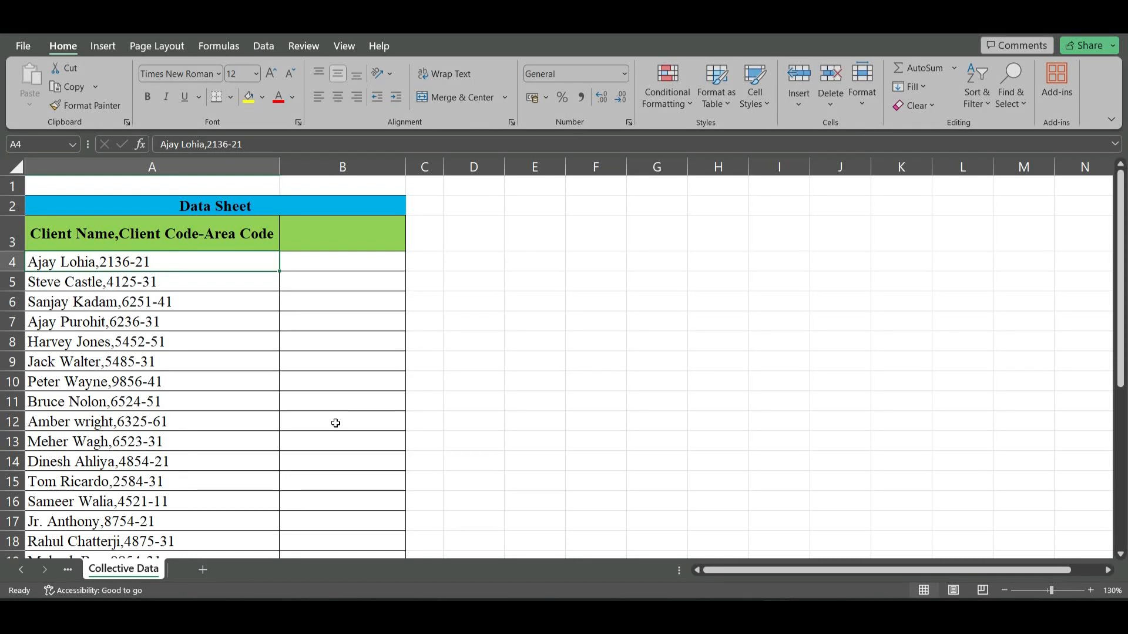
pyautogui.press('Ctrl+a')
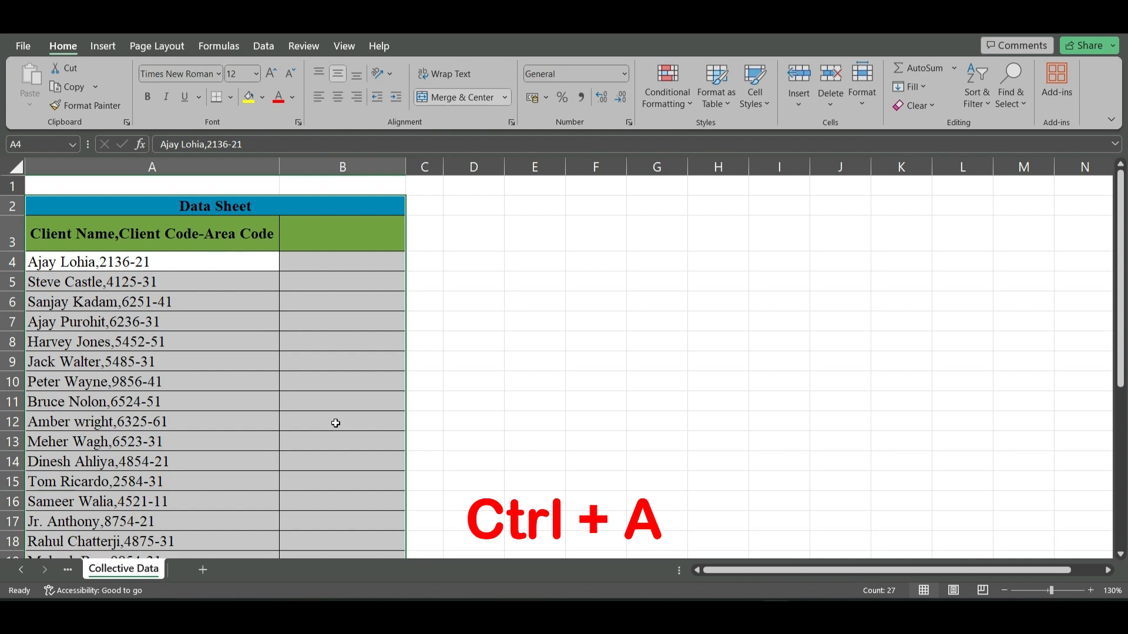
pyautogui.press('Ctrl+B')
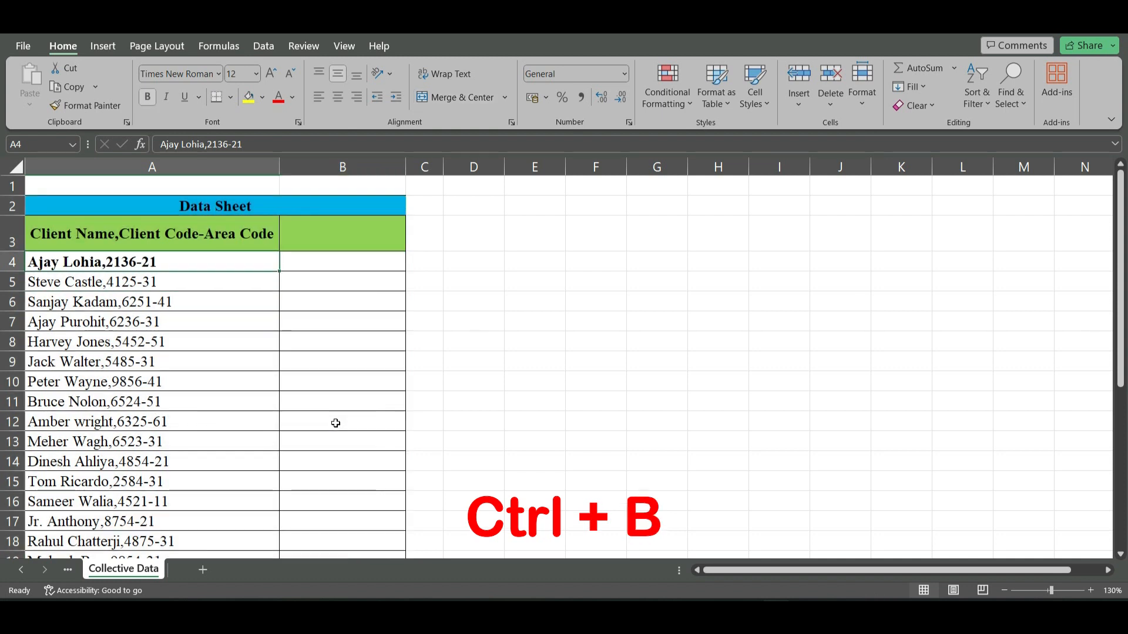
pyautogui.press('Ctrl+C')
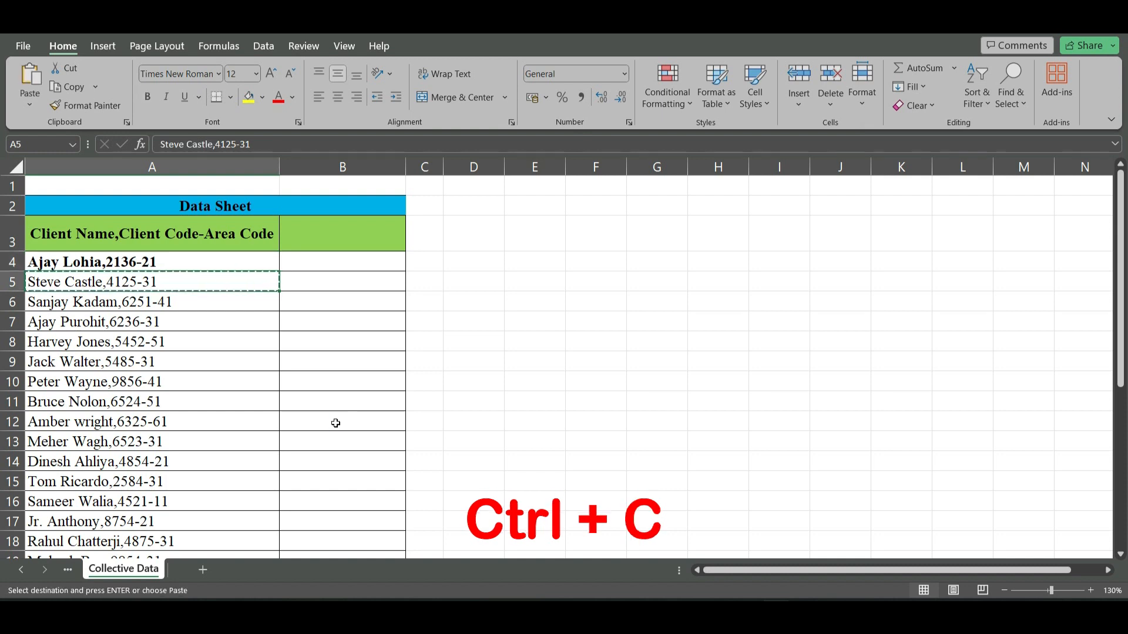
# - Enter 'Ajay' in B4 and Flash Fill the remaining clients' first names below it
pyautogui.press('Ctrl+D')
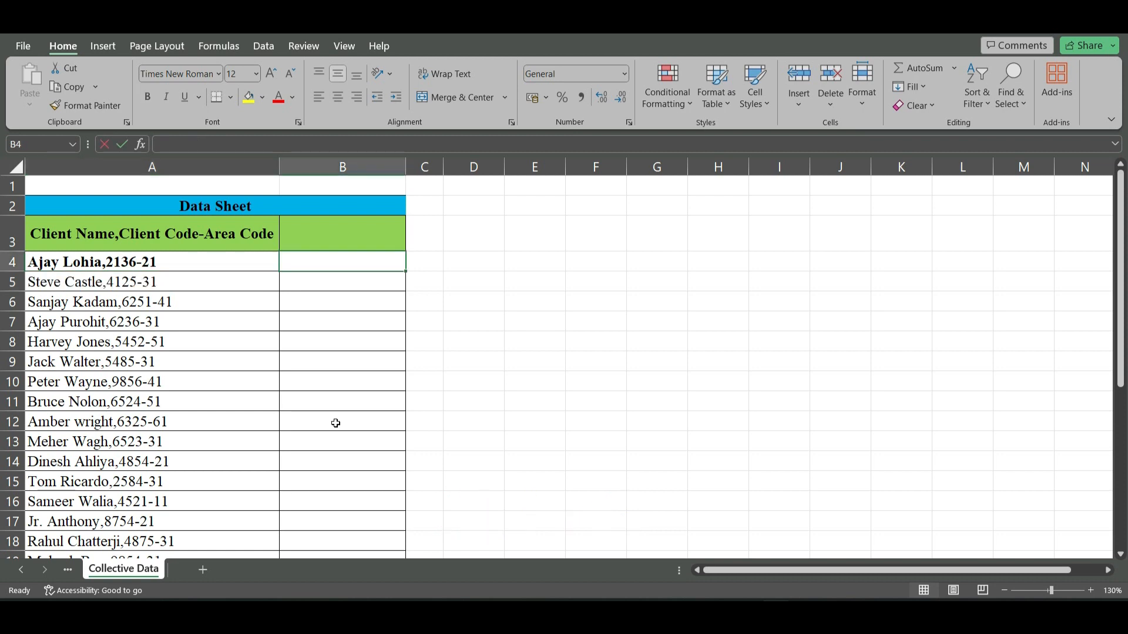
pyautogui.write('Ajay')
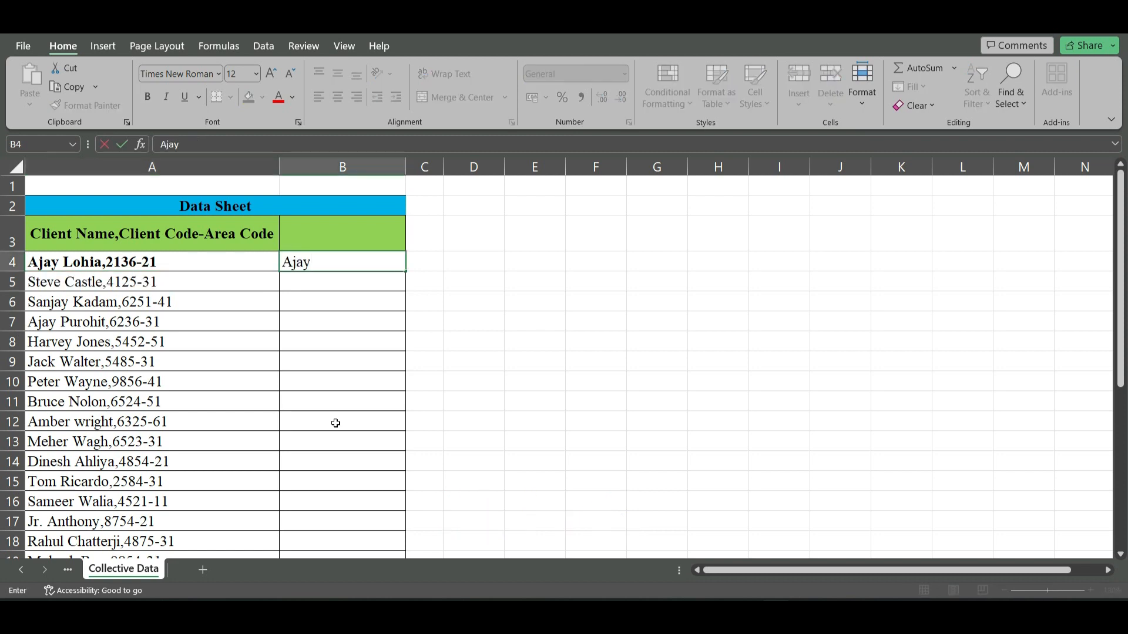
pyautogui.press('Enter')
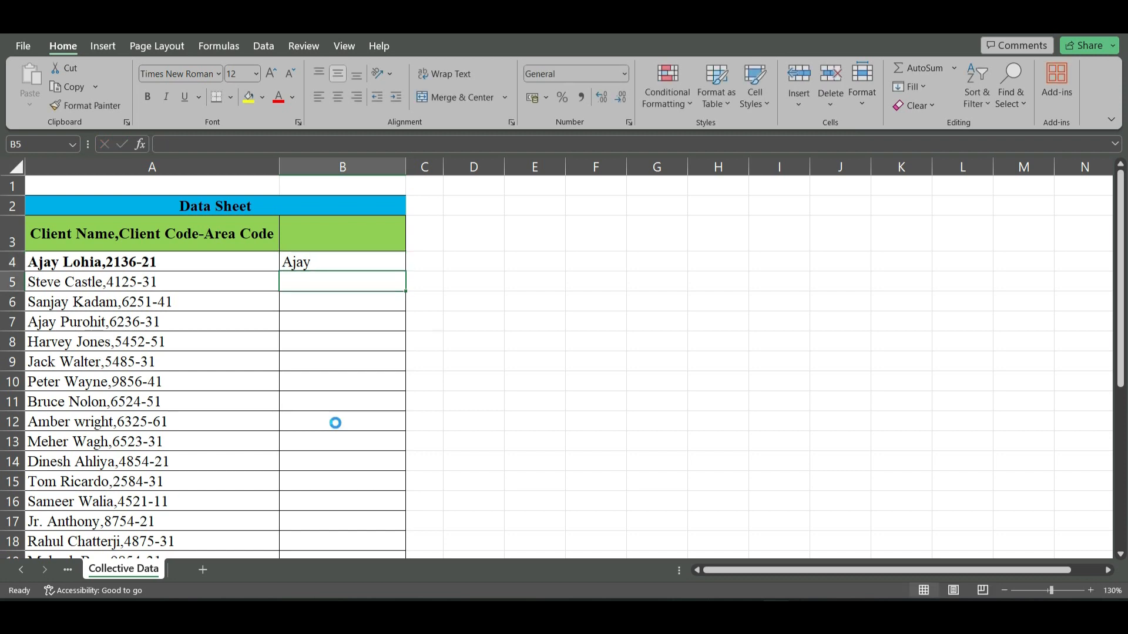
pyautogui.press('Ctrl+e')
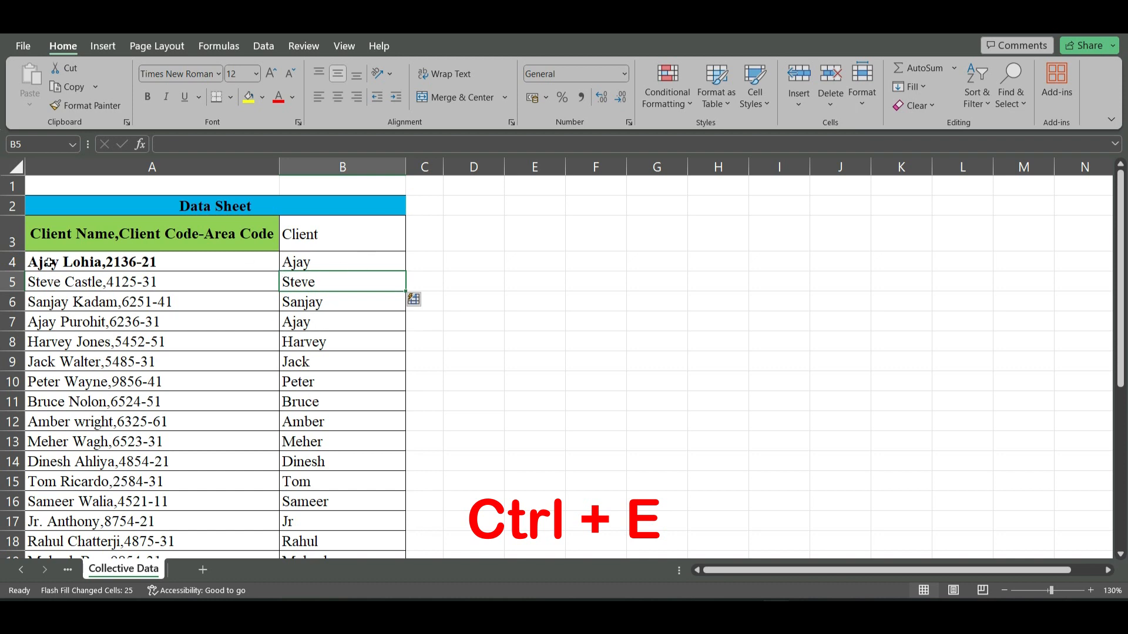
pyautogui.moveTo(263, 251)
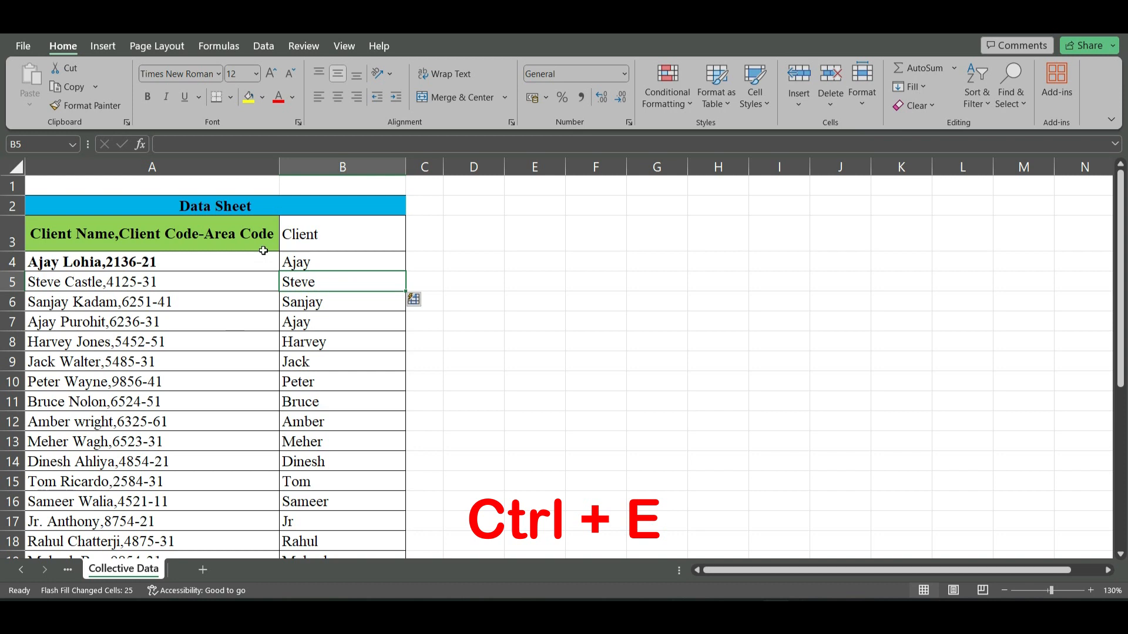
# - From B6, open and dismiss Format Cells, then bring up the Go To dialog
pyautogui.press('Ctrl+f')
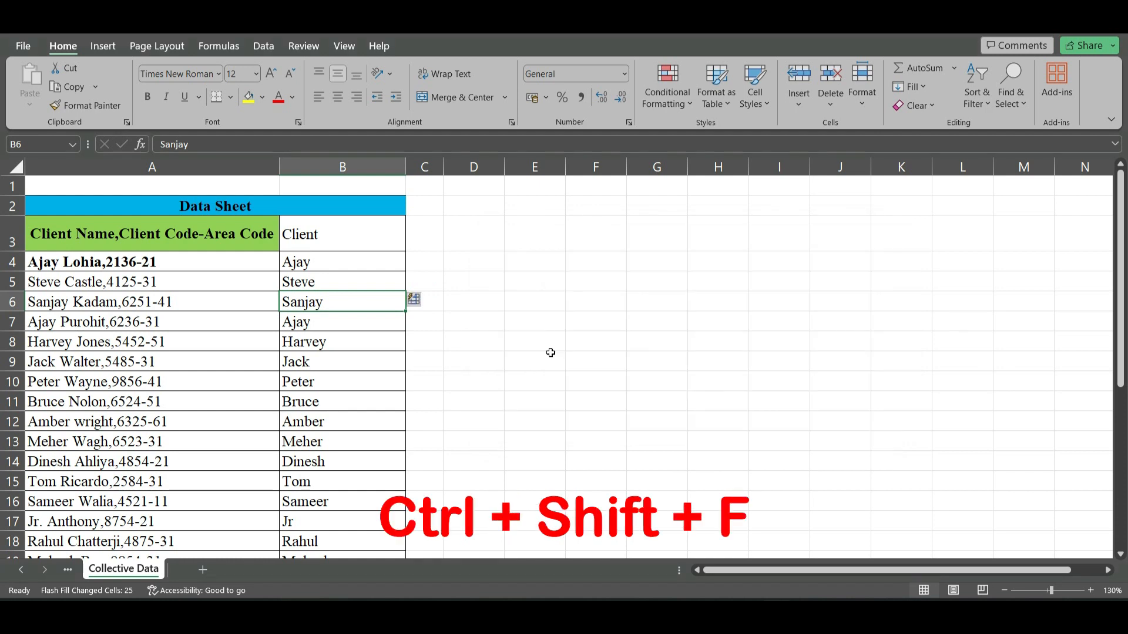
pyautogui.press('Ctrl+Shift+F')
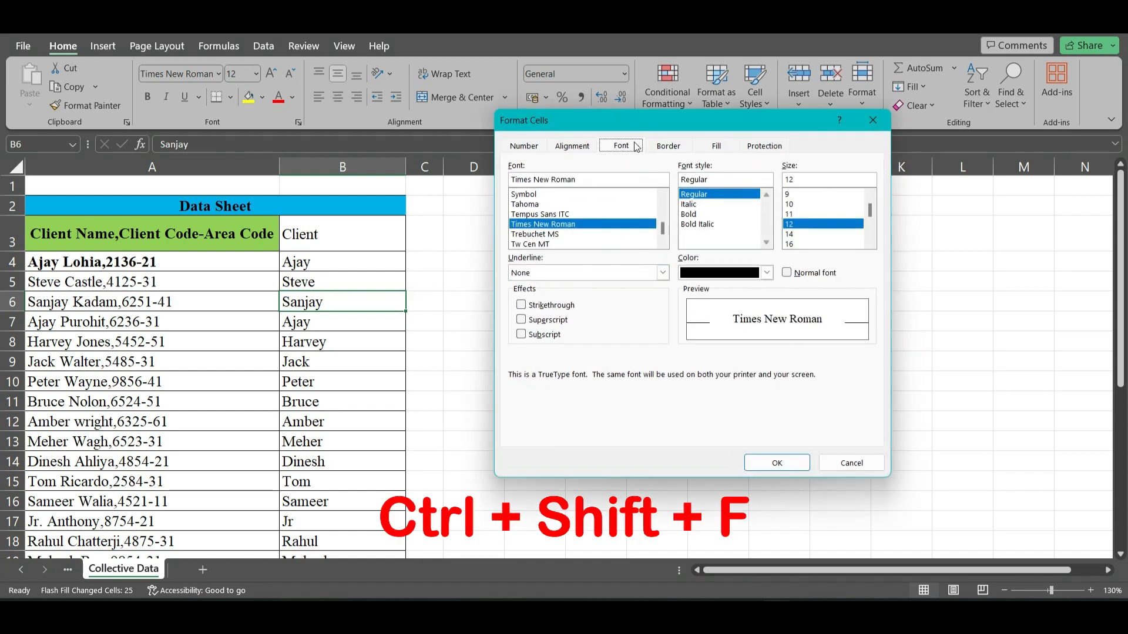
pyautogui.press('Ctrl+g')
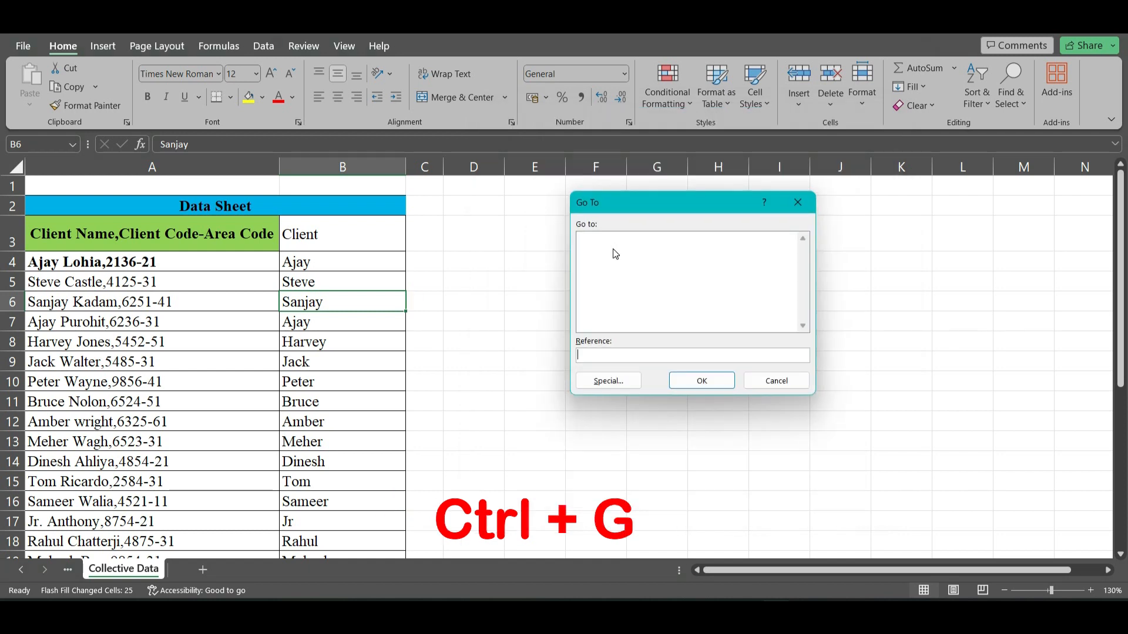
# - Open and close Find and Replace, then italicize 'Sanjay' in B6
pyautogui.press('ctrl+h')
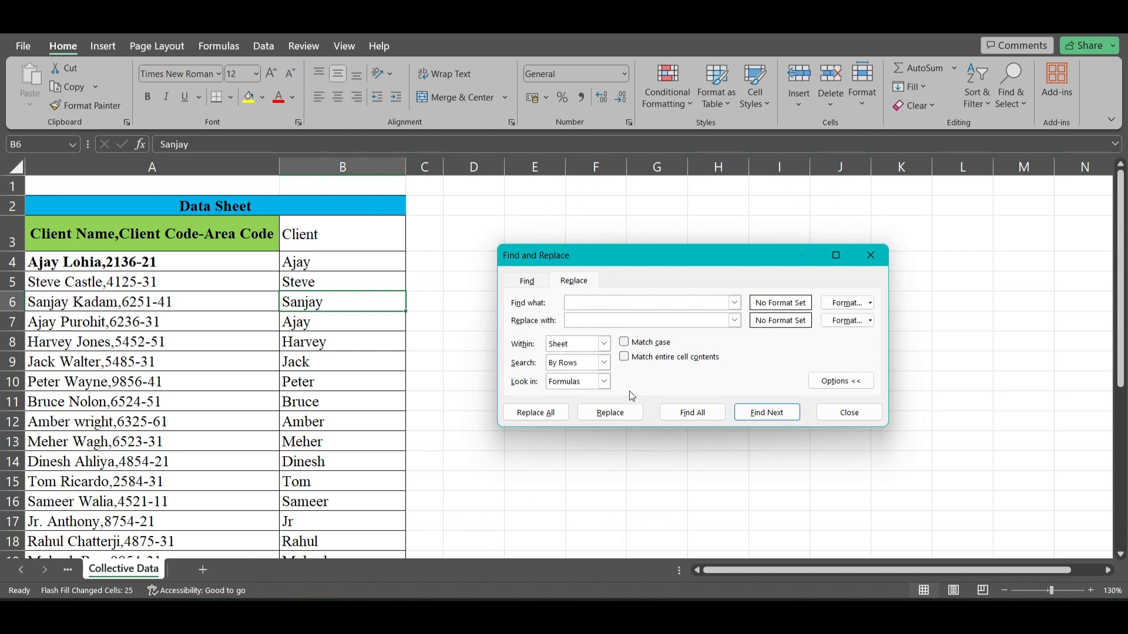
pyautogui.press('Ctrl+I')
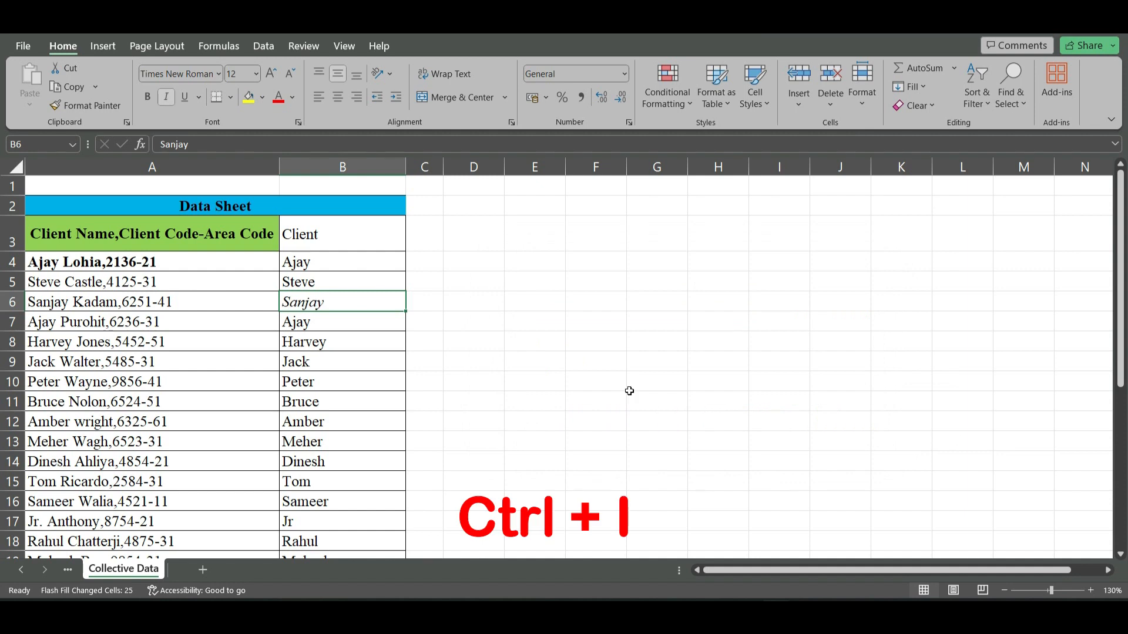